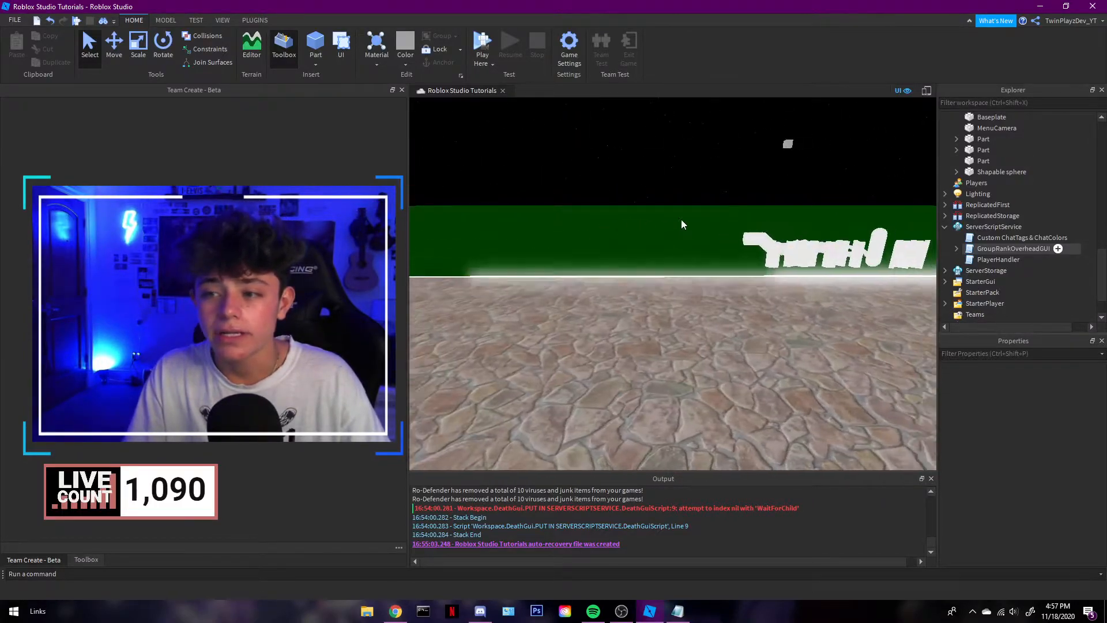
Parent OverheadGui from GroupRankOverheadGUI to the grey Part in Workspace to show 'Name - Rank'
left_click(1012, 248)
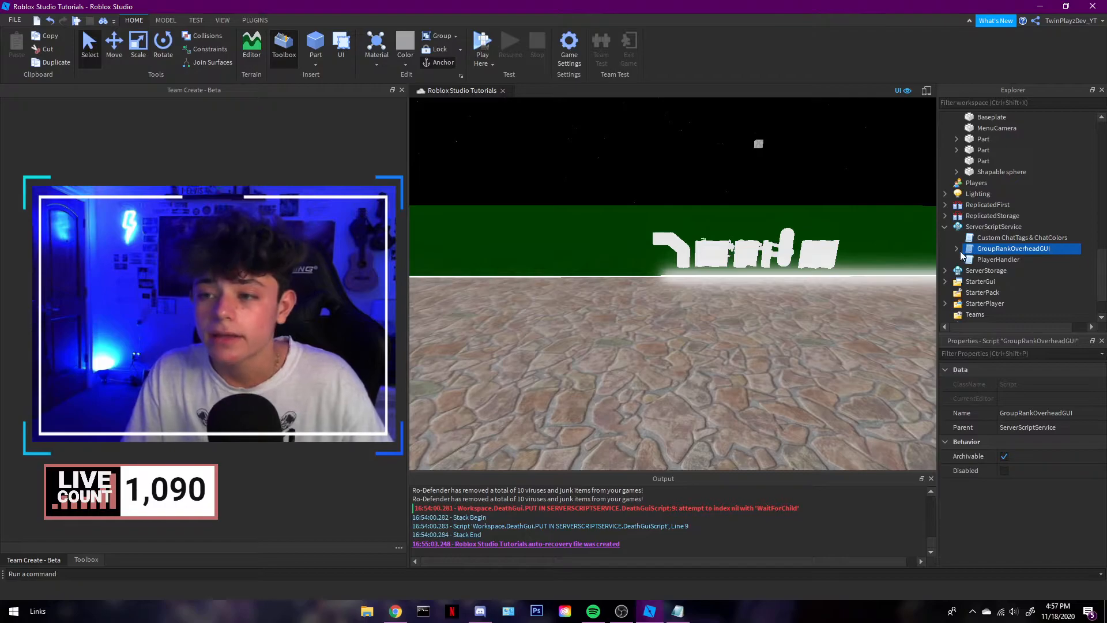
double_click(1014, 248)
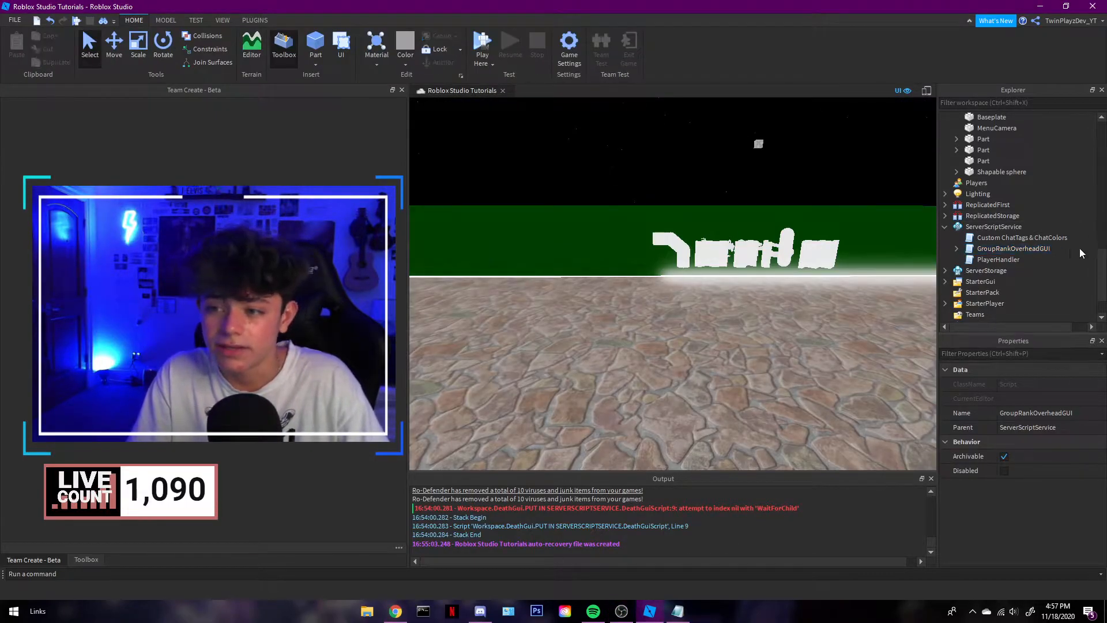
left_click(957, 256)
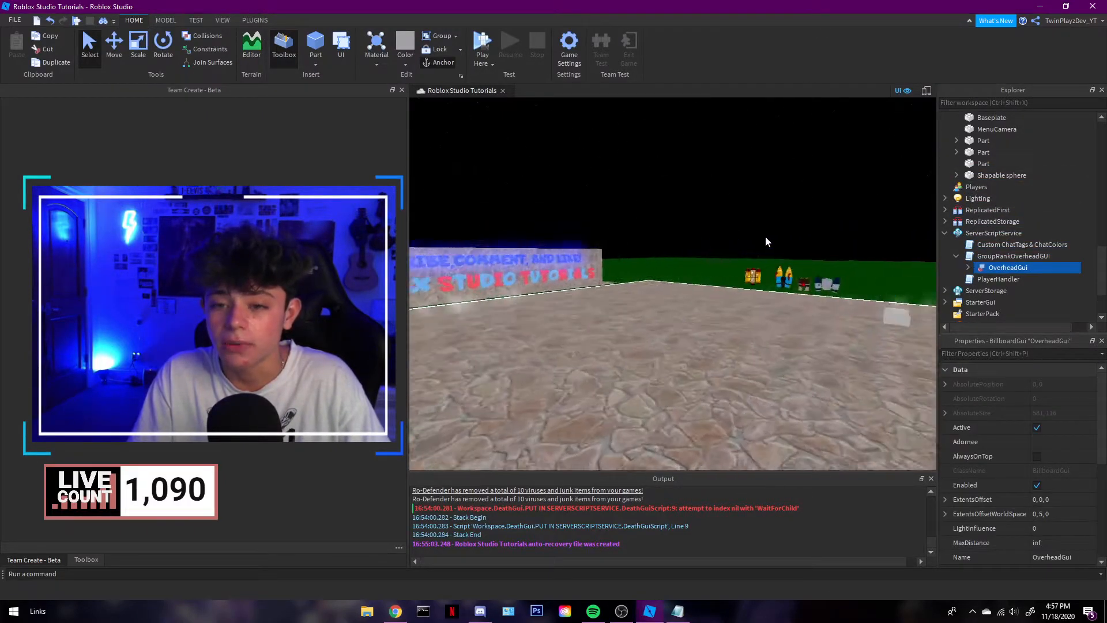
left_click(984, 162)
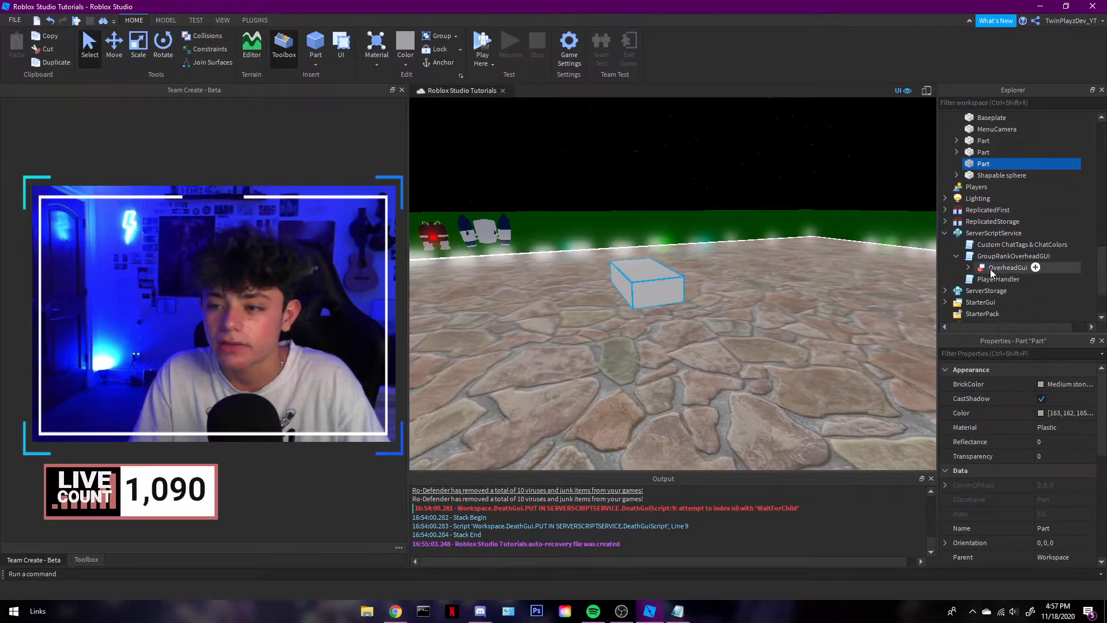
left_click(1008, 175)
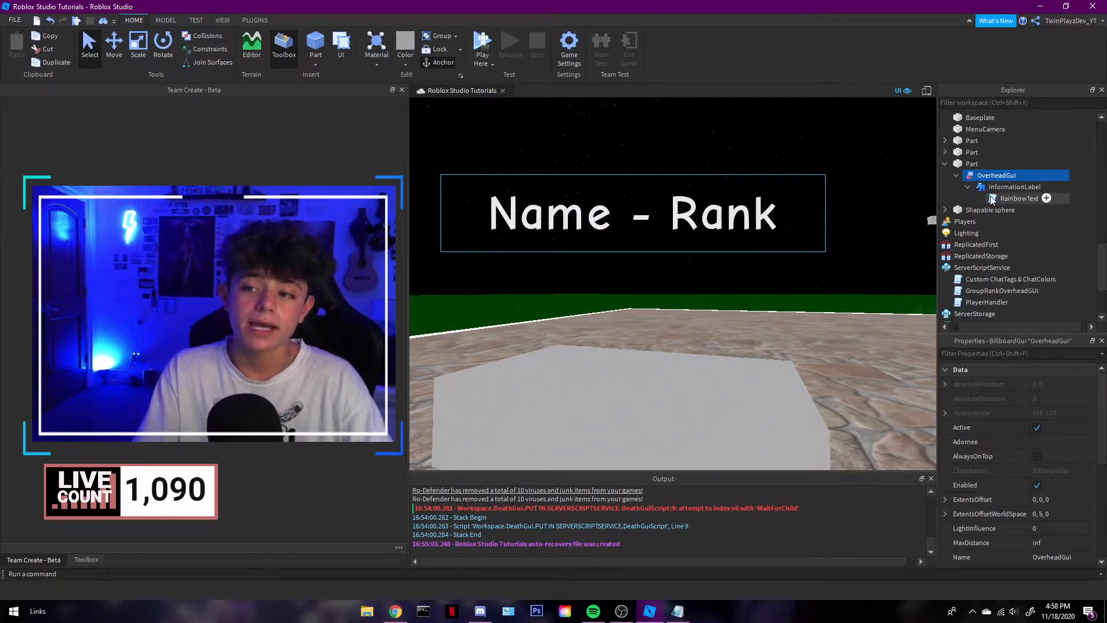
Delete the Part holding OverheadGui from Workspace via the Explorer
double_click(1019, 197)
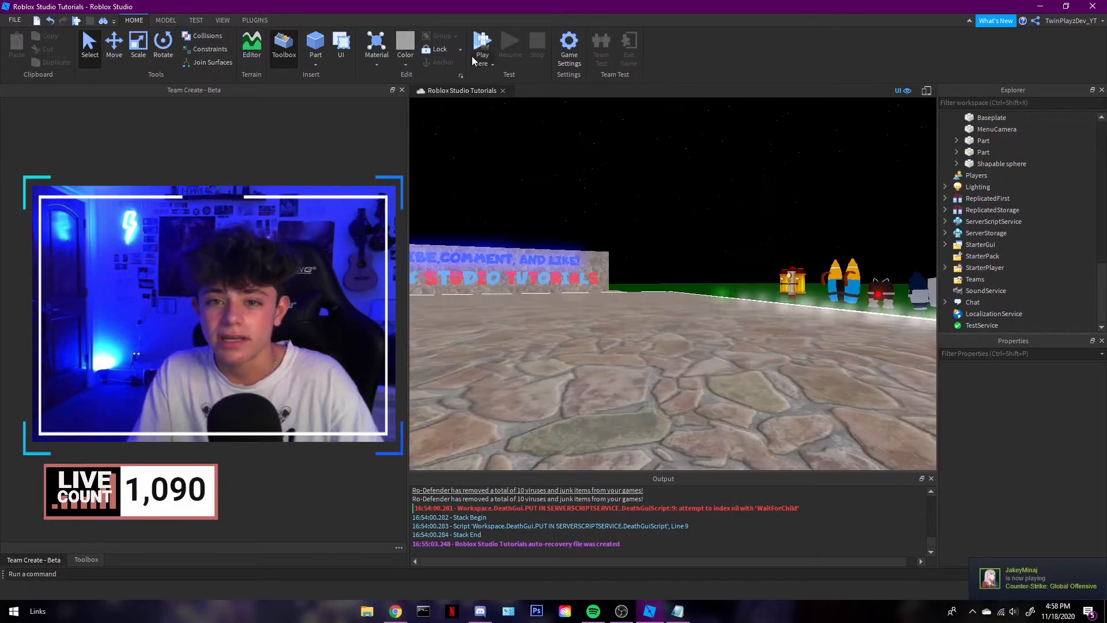
Launch a play test from the Home ribbon's Play button
left_click(482, 46)
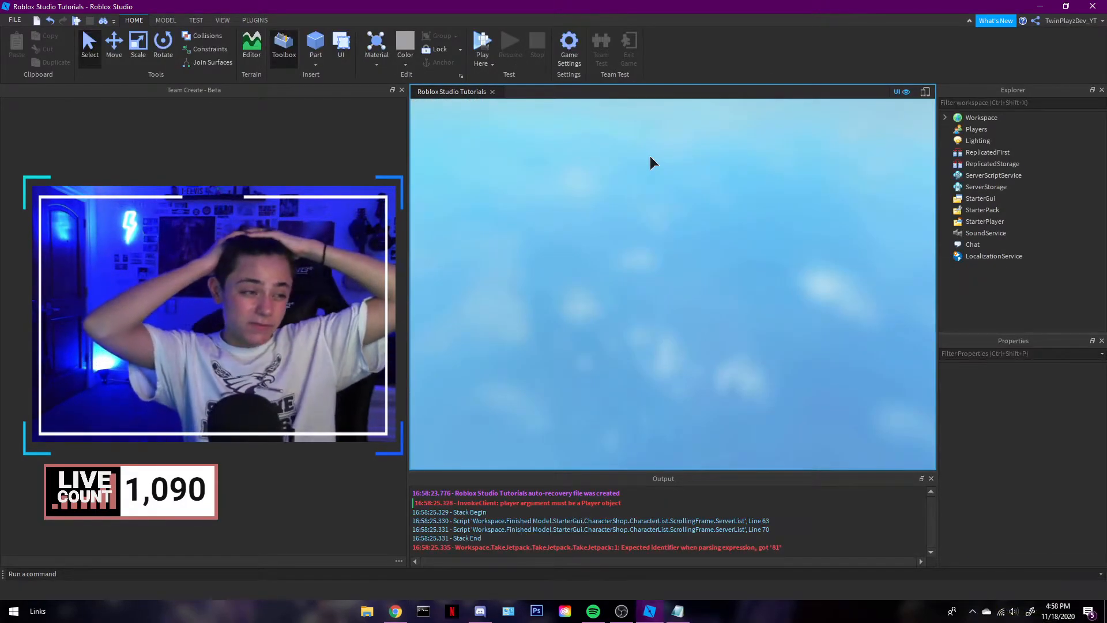
left_click(482, 46)
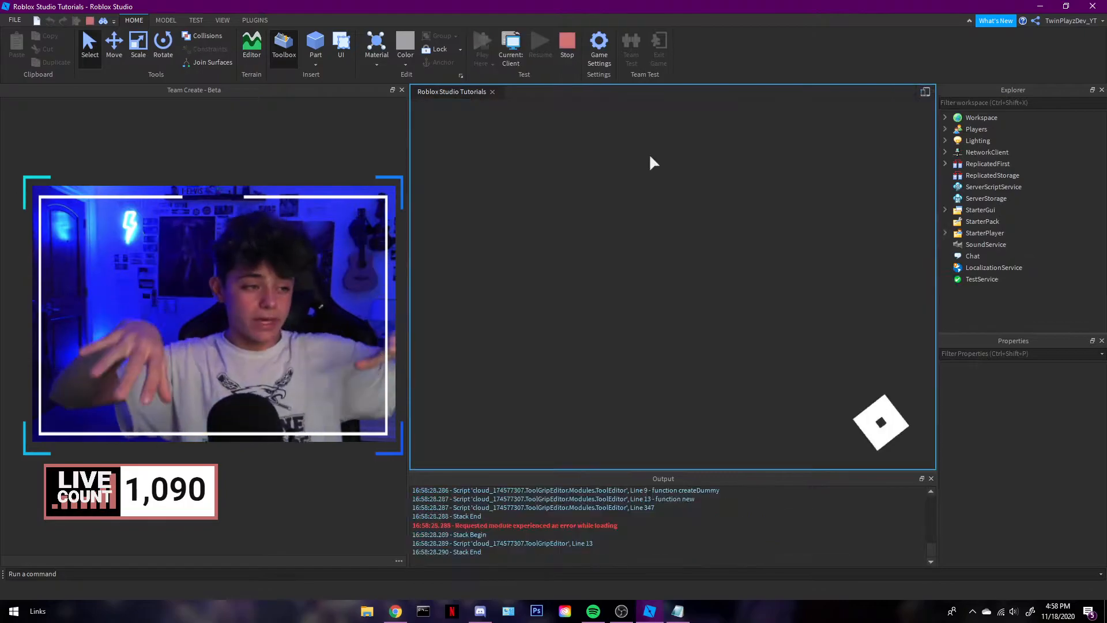